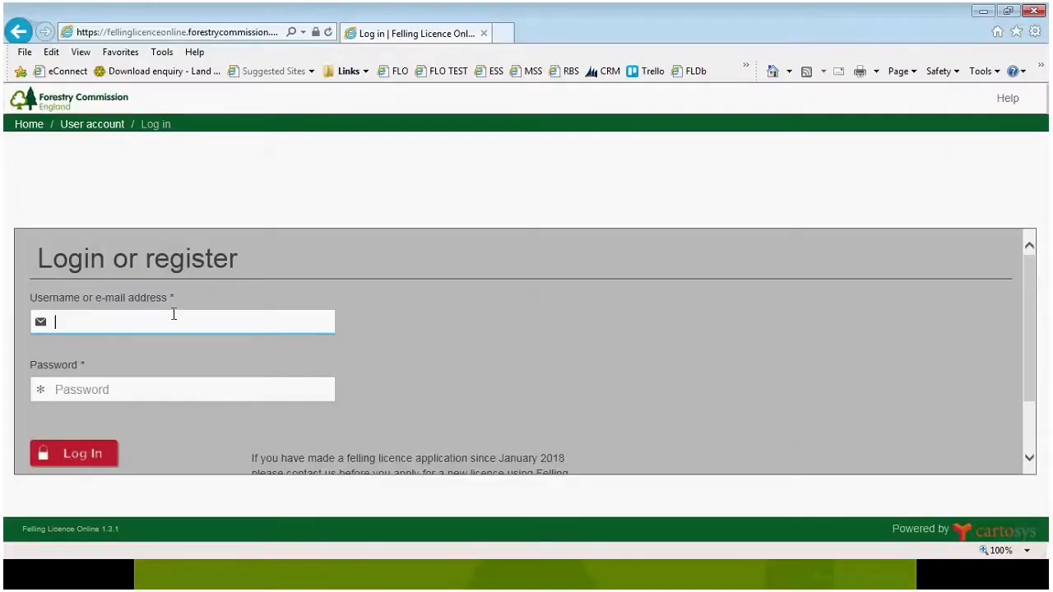
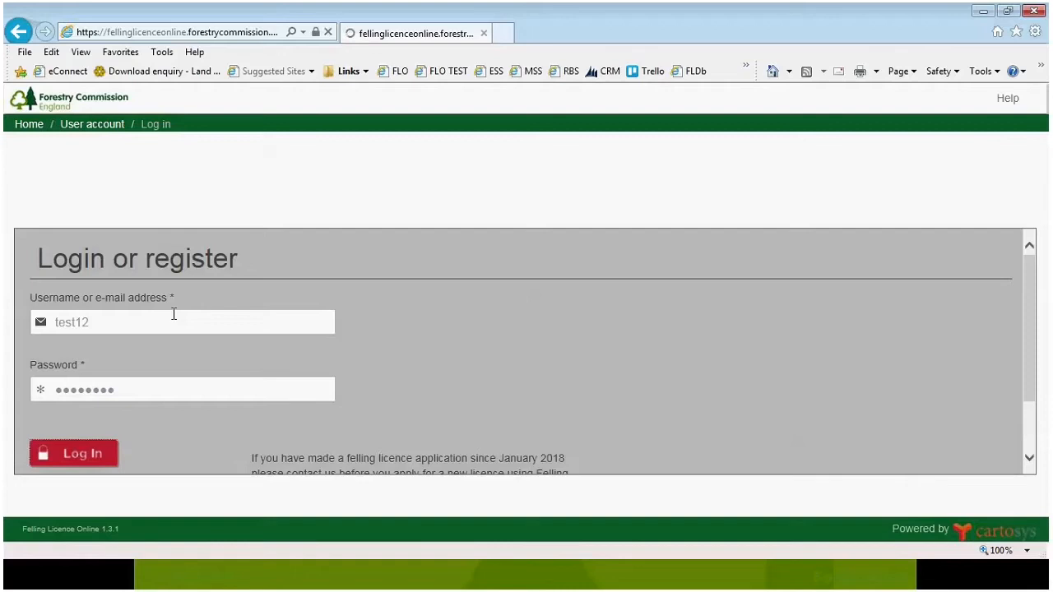
left_click(74, 453)
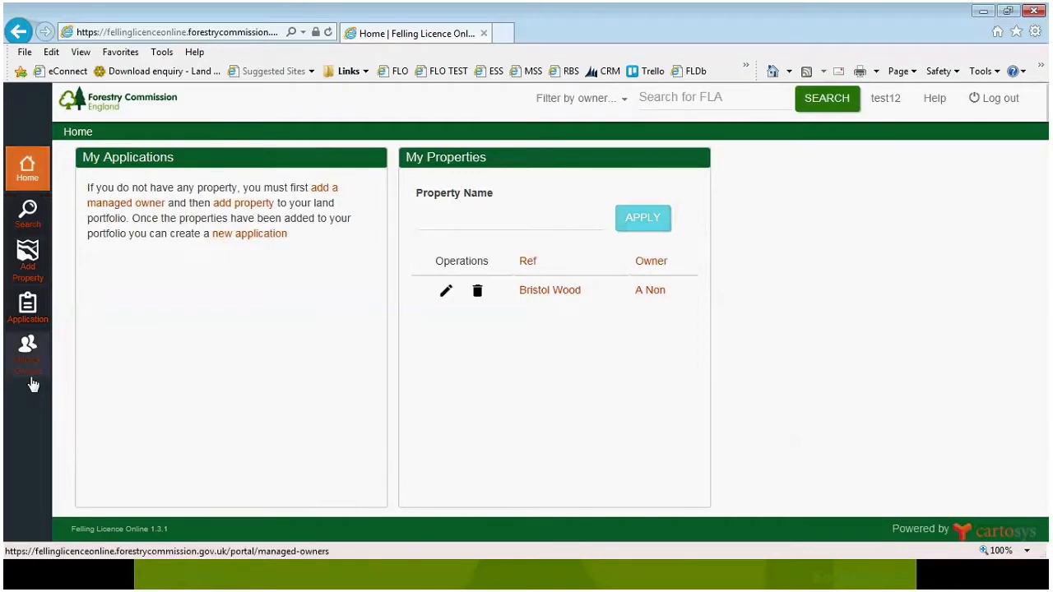
mouse_move(98, 365)
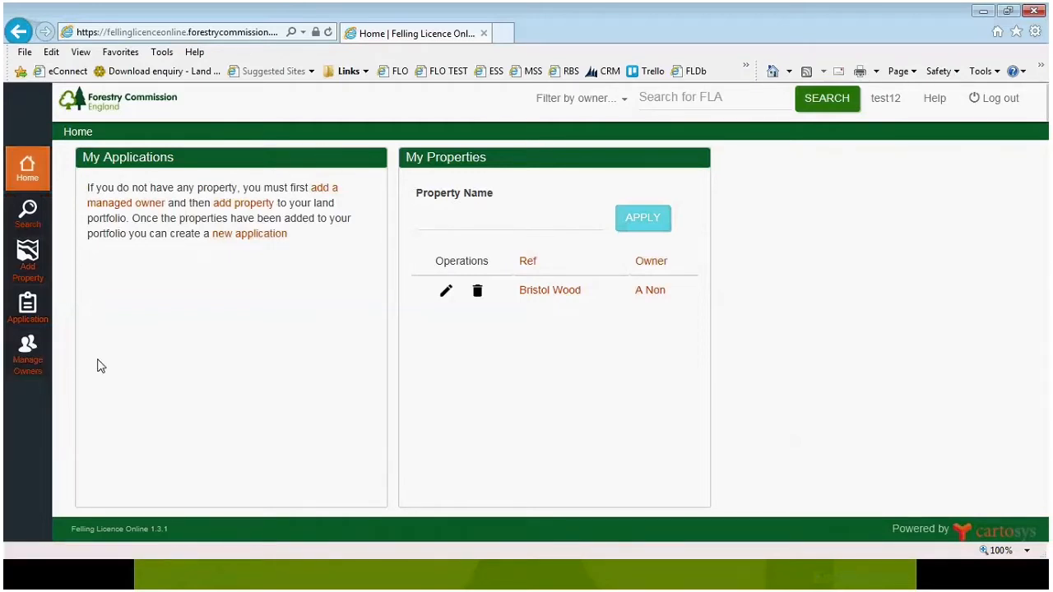
mouse_move(230, 345)
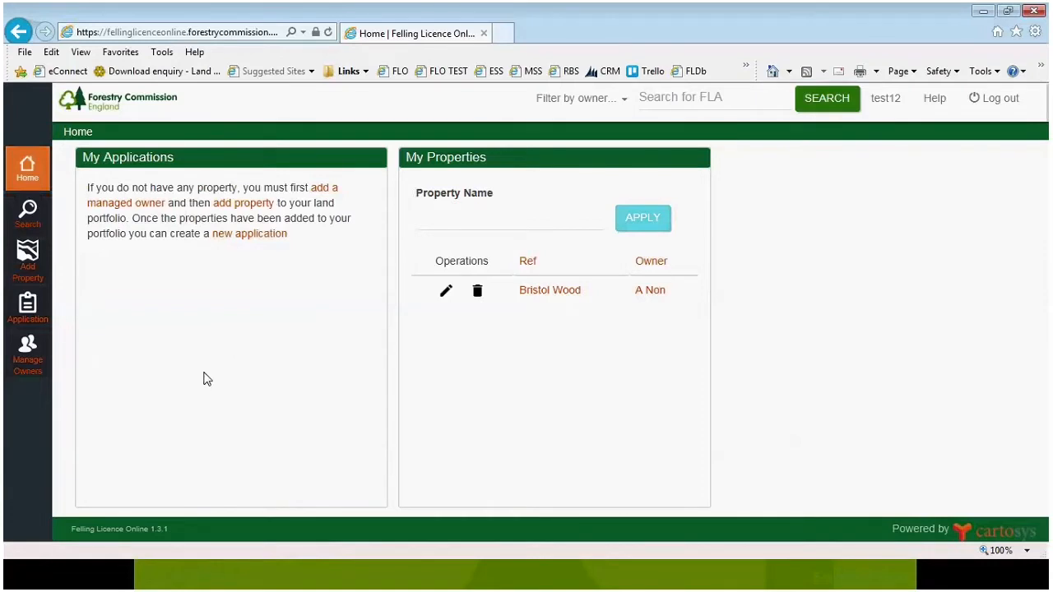
mouse_move(27, 347)
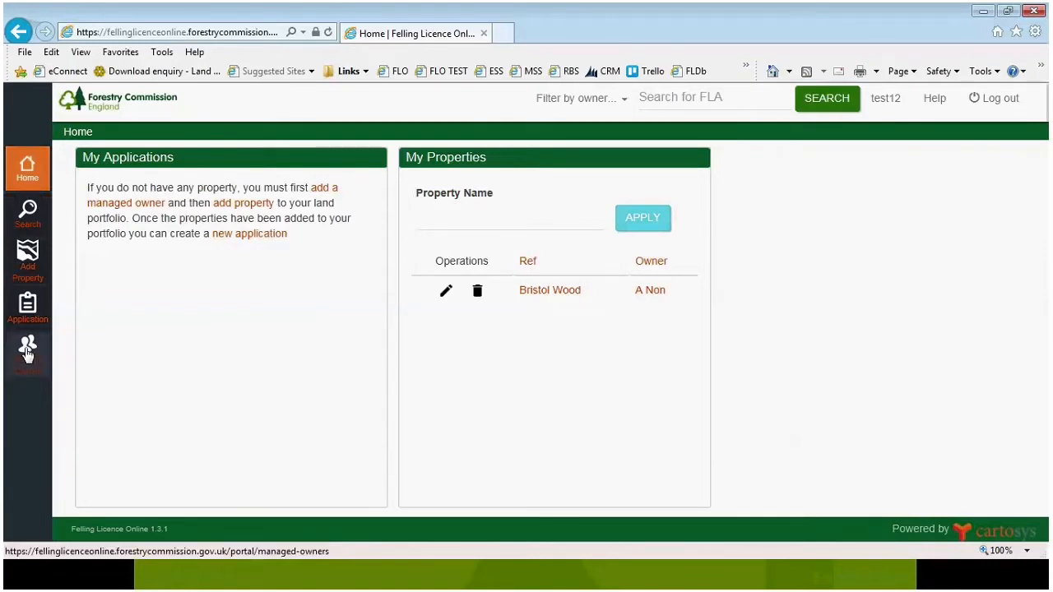
- Open the Managed Owners page listing owner A Non
left_click(27, 345)
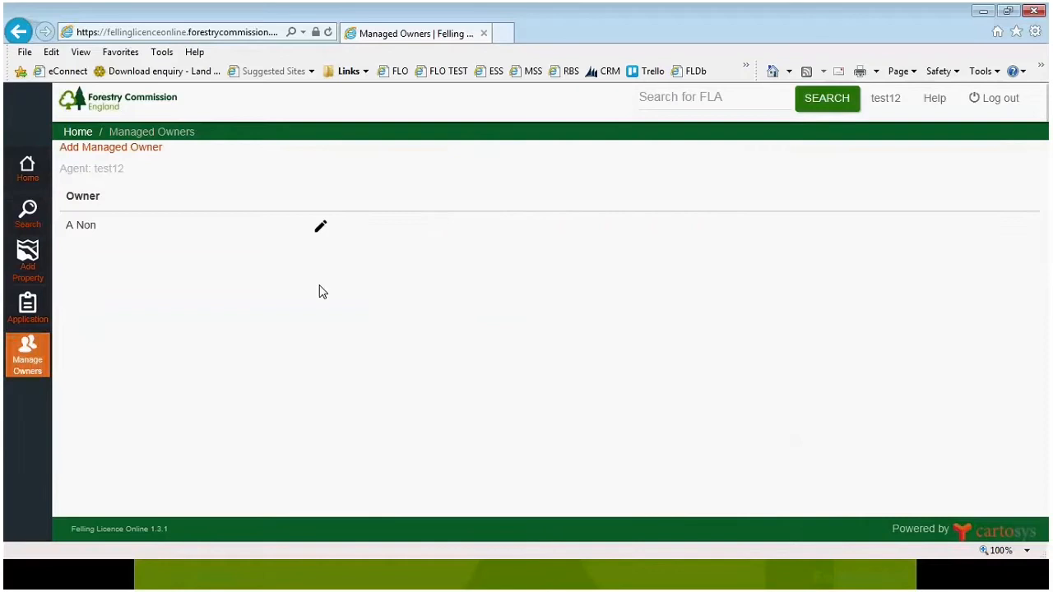
mouse_move(132, 153)
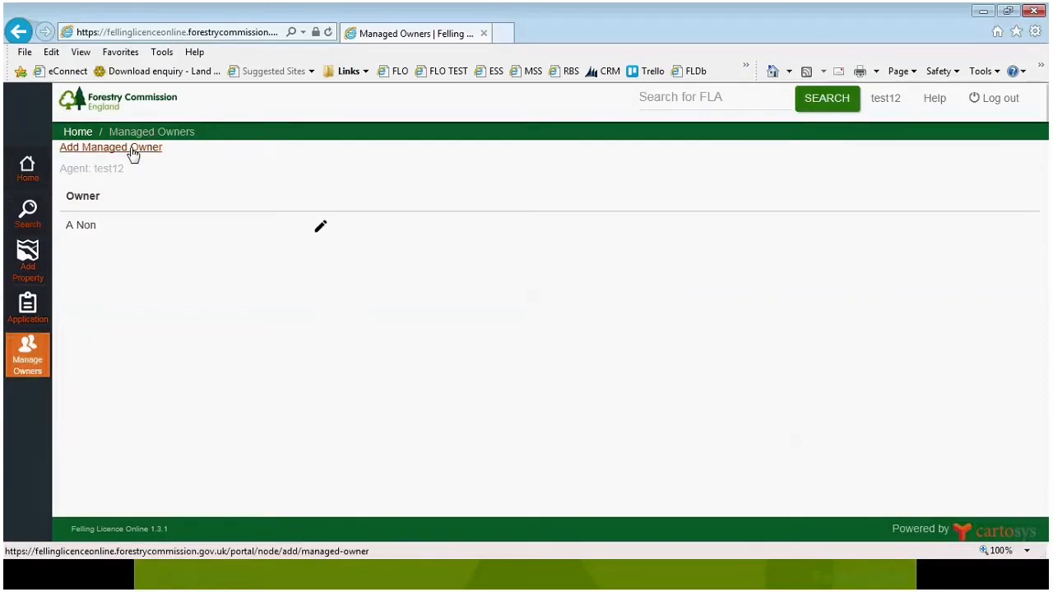
- Browse the blank Create Managed Owner form, then return home without saving
left_click(110, 146)
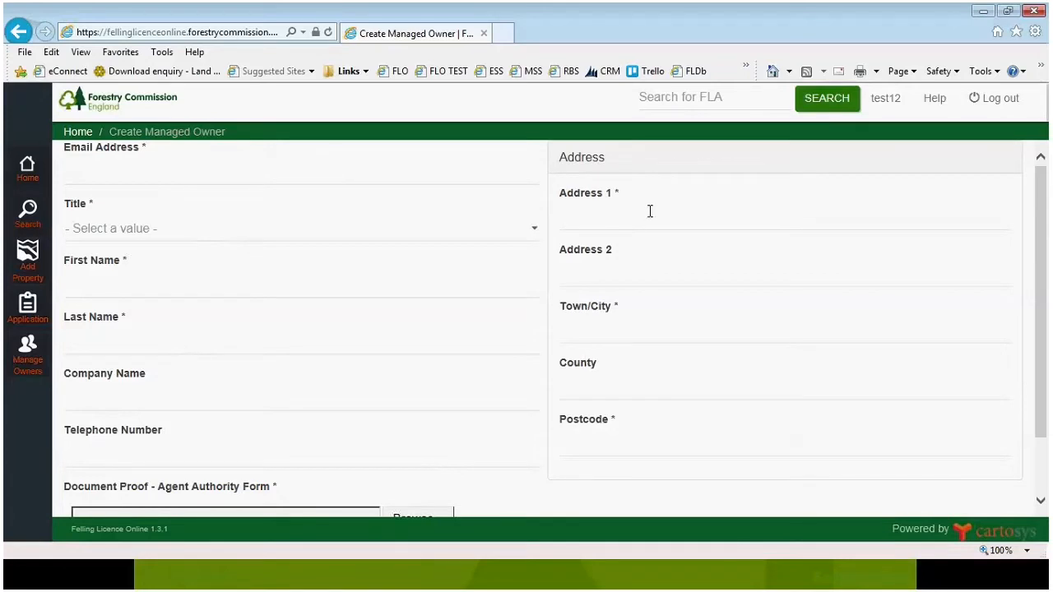
mouse_move(629, 198)
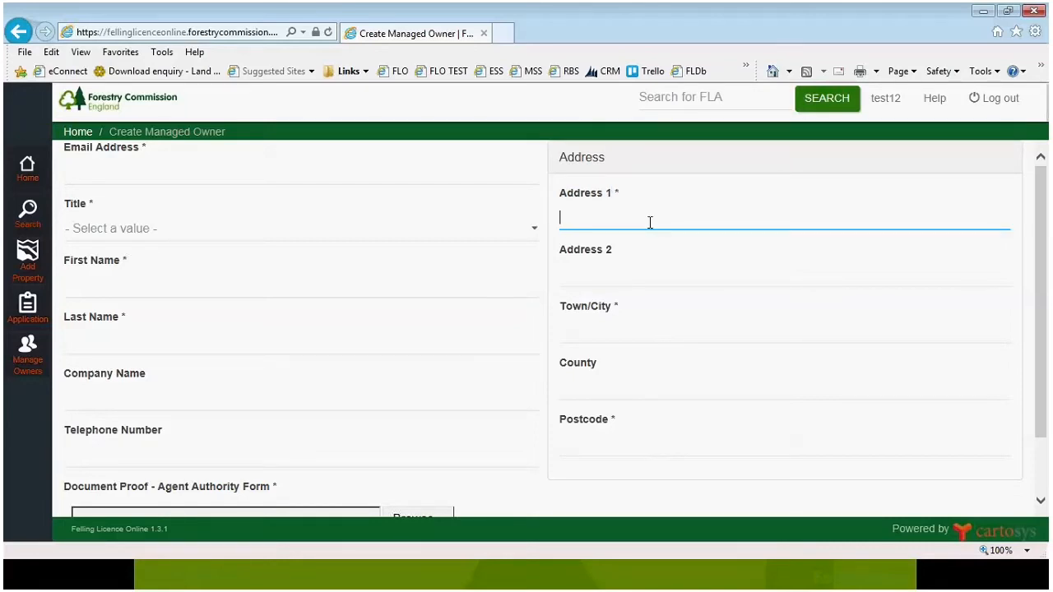
scroll("down", 3)
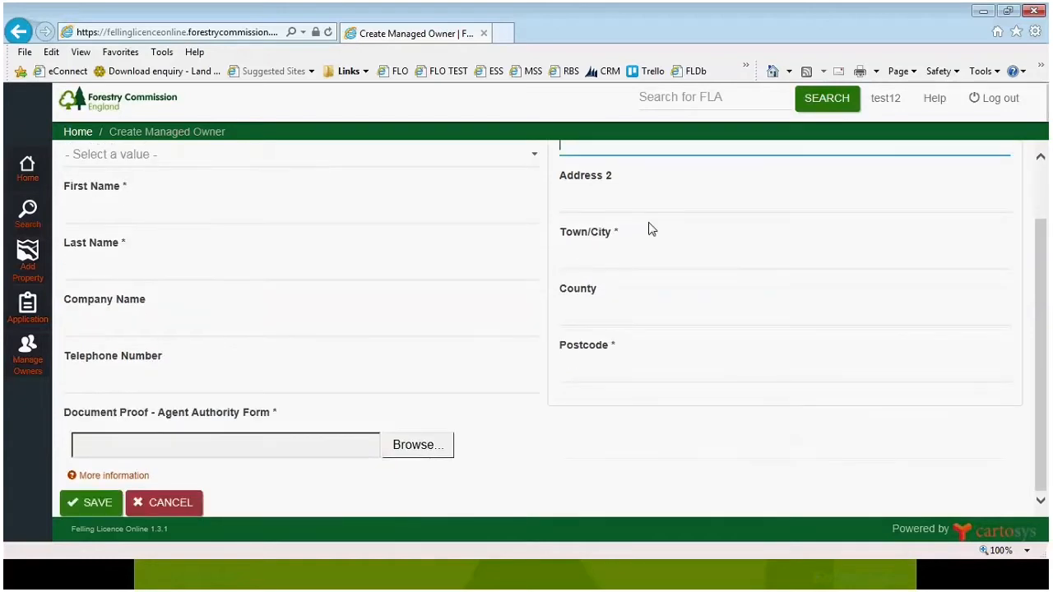
mouse_move(551, 482)
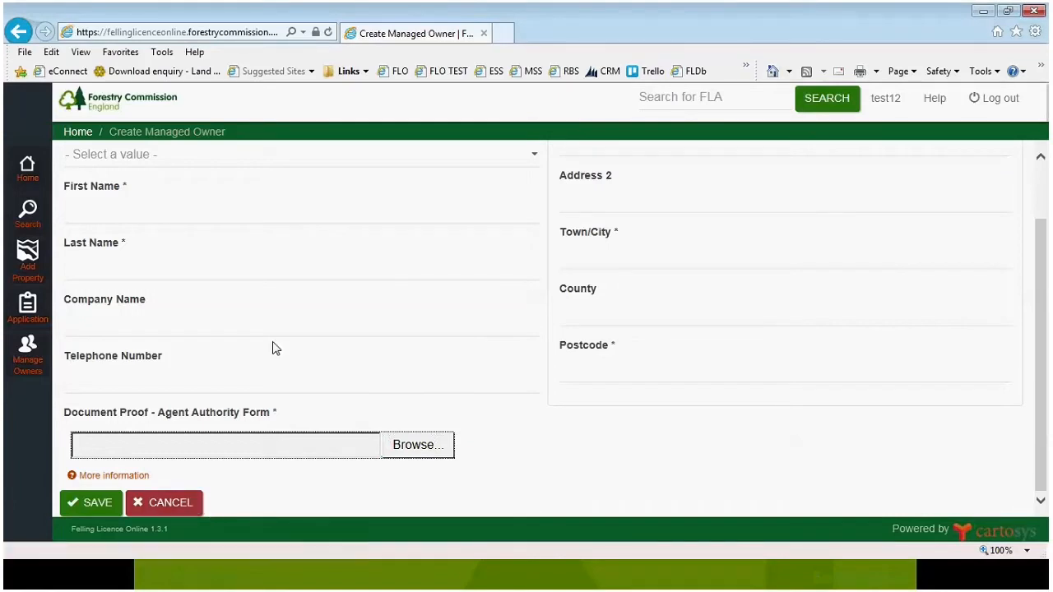
mouse_move(93, 510)
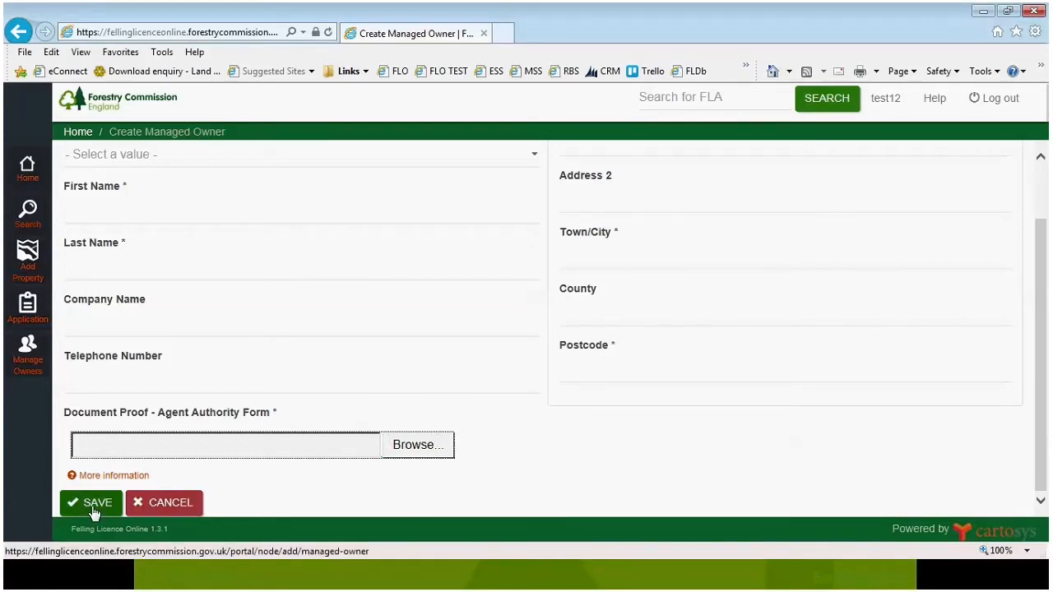
left_click(91, 503)
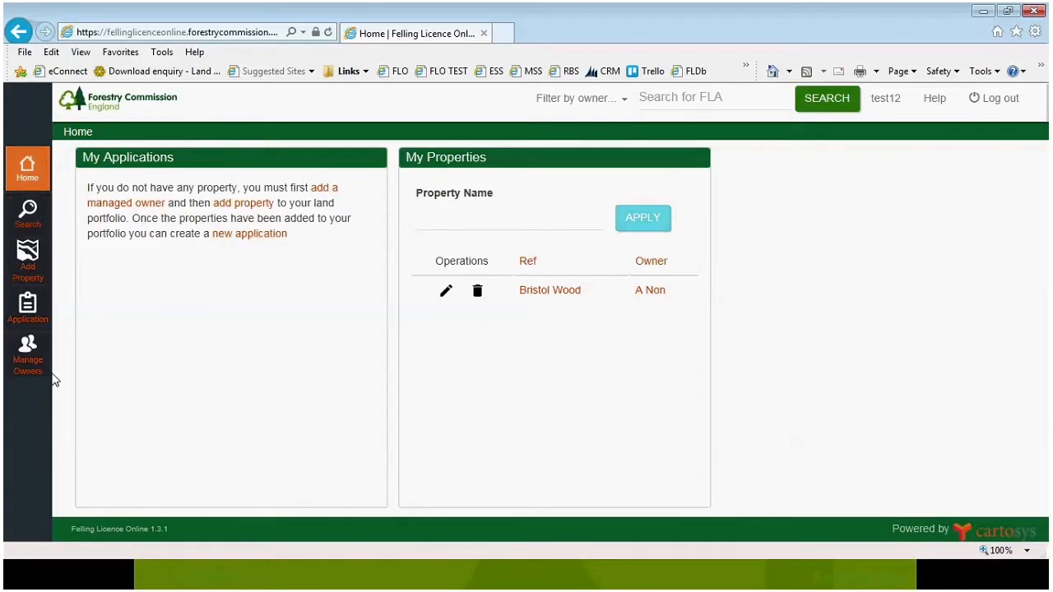
- Reopen the Managed Owners list showing only A Non
left_click(28, 350)
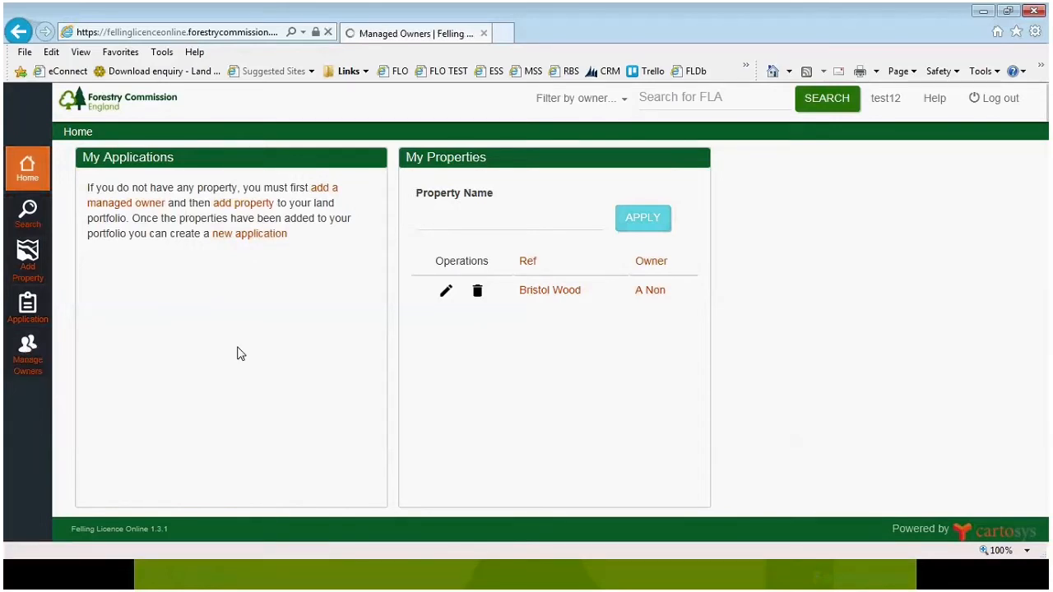
left_click(27, 356)
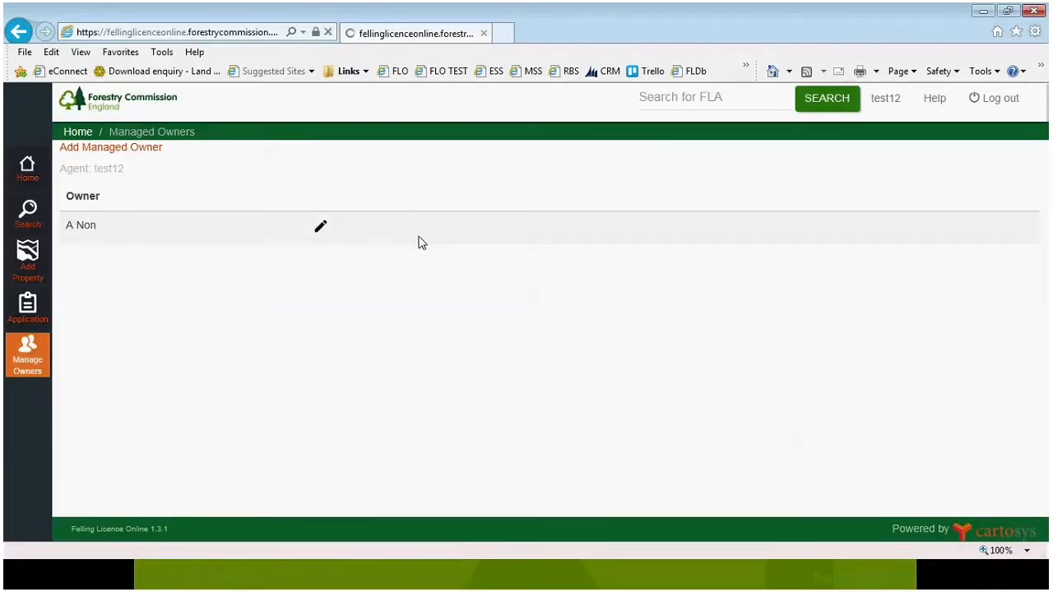
- Review A Non's details and authority form, then begin a new property
left_click(320, 225)
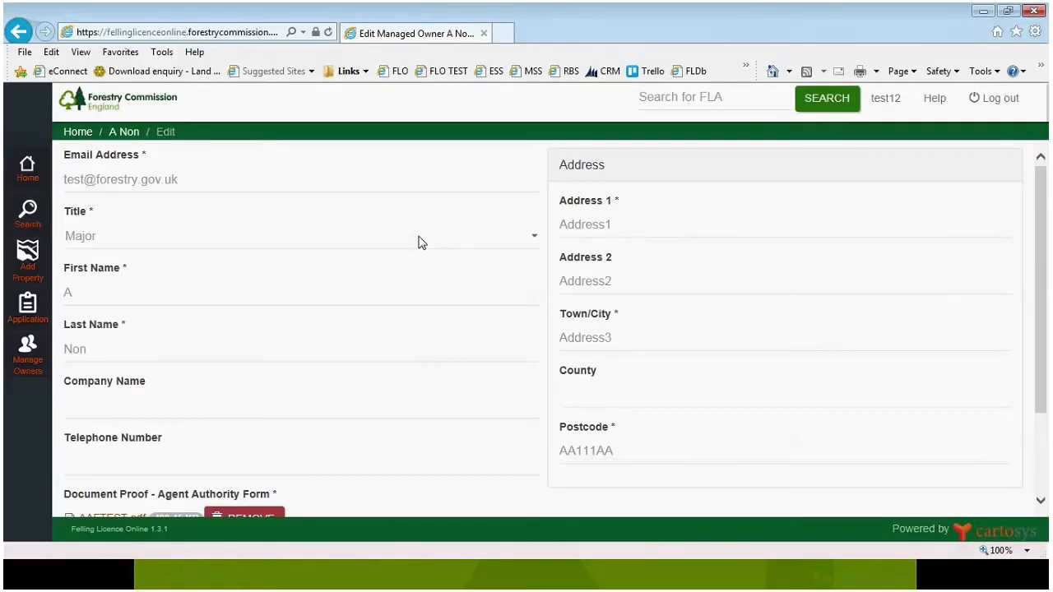
scroll("down", 3)
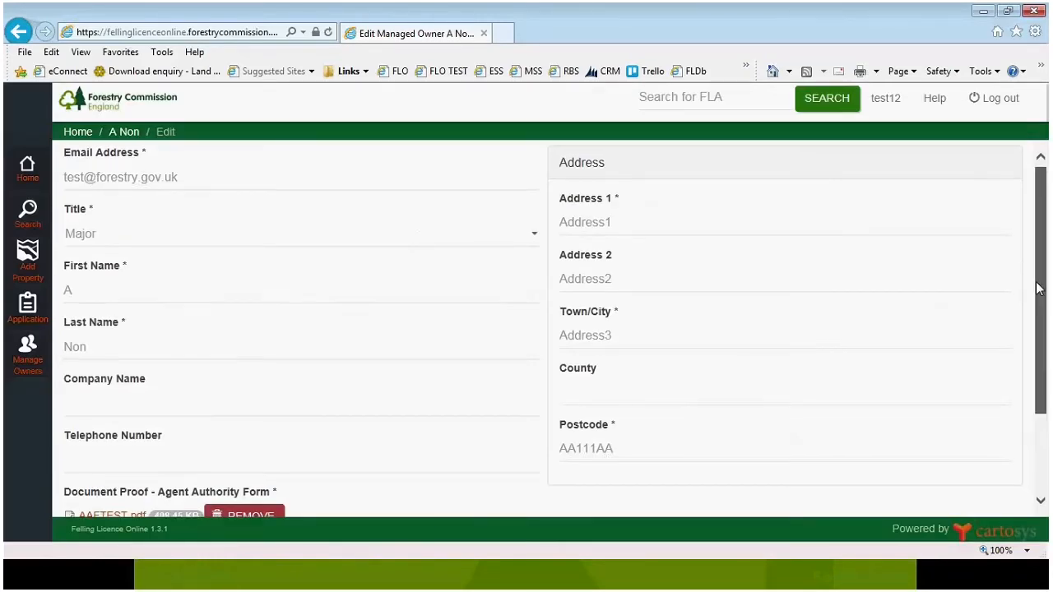
scroll("down", 3)
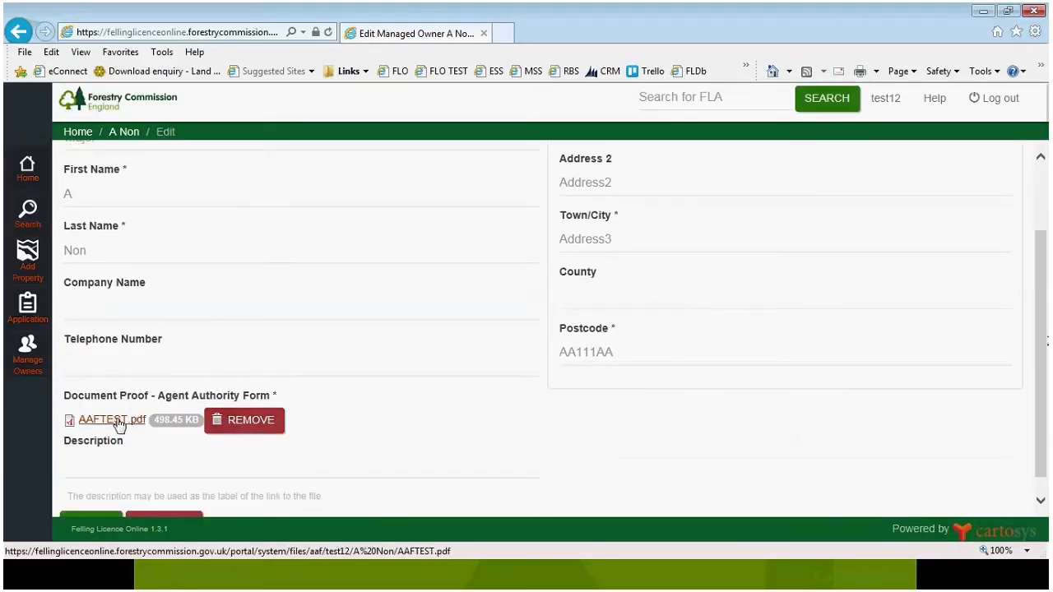
mouse_move(336, 424)
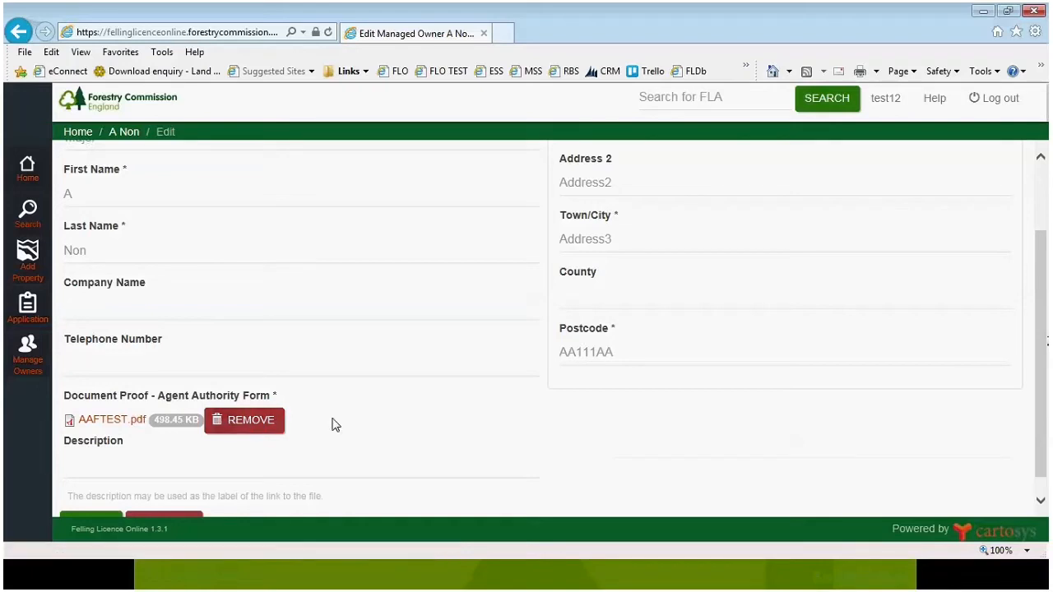
scroll("up", 3)
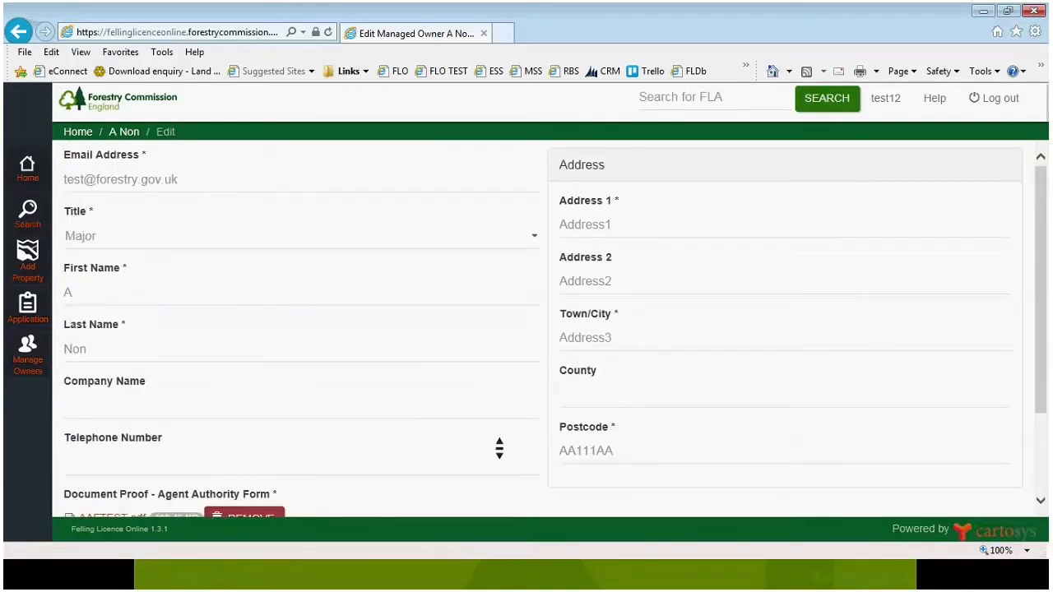
scroll("down", 3)
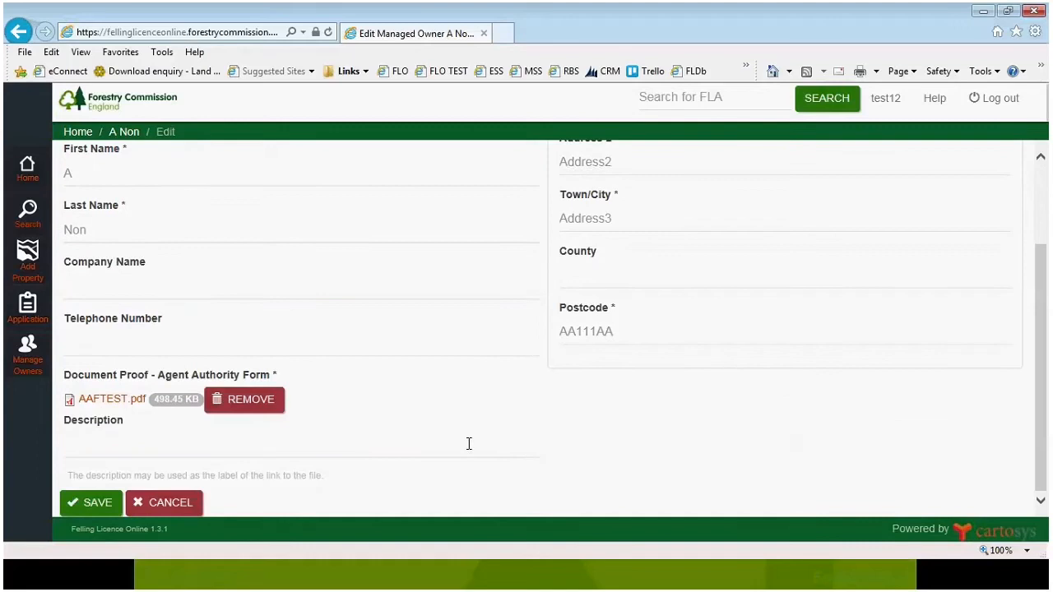
left_click(91, 503)
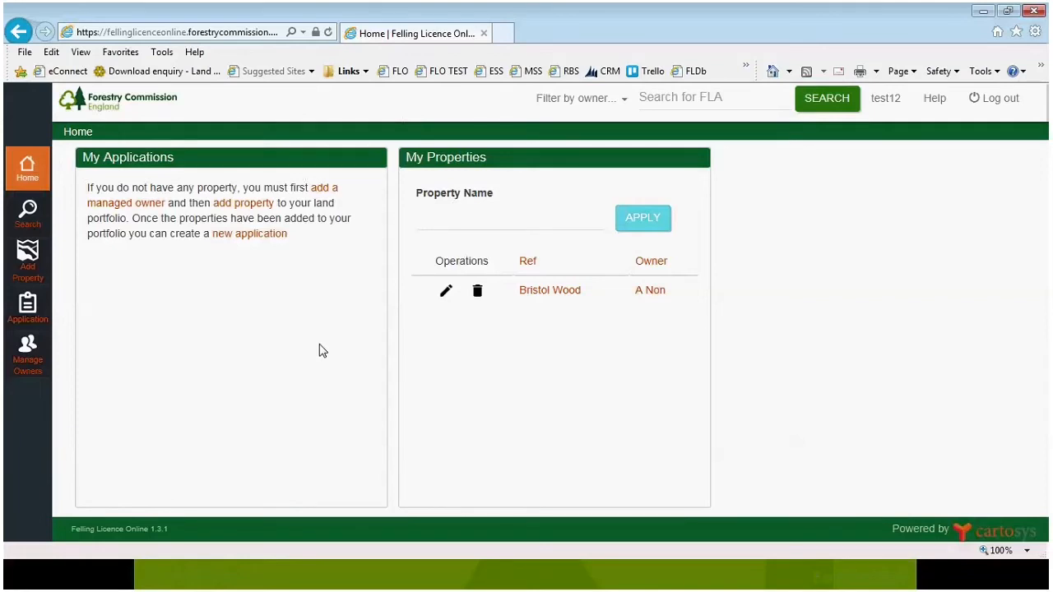
mouse_move(27, 256)
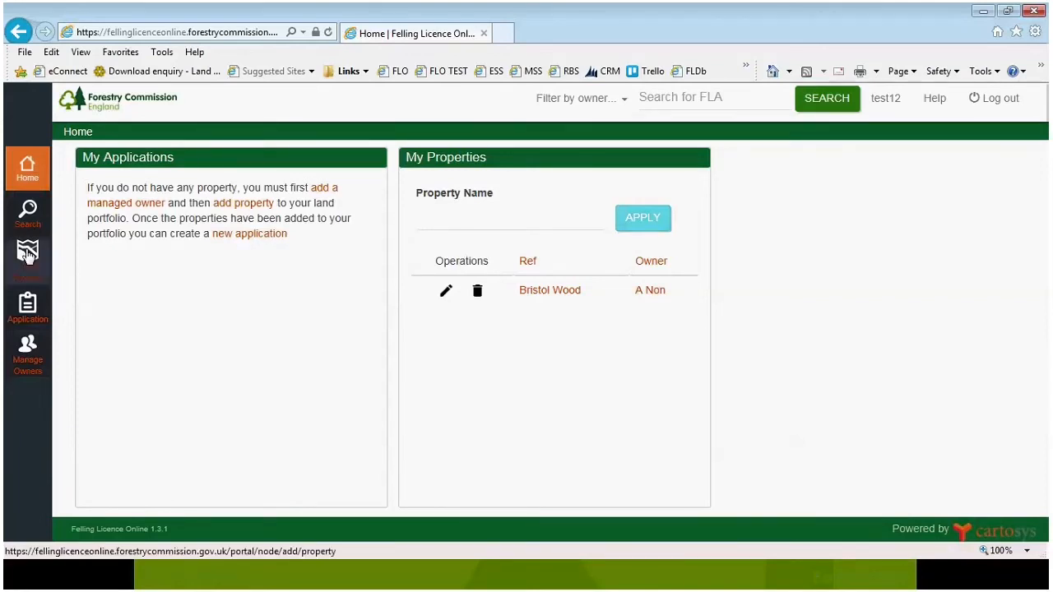
left_click(27, 255)
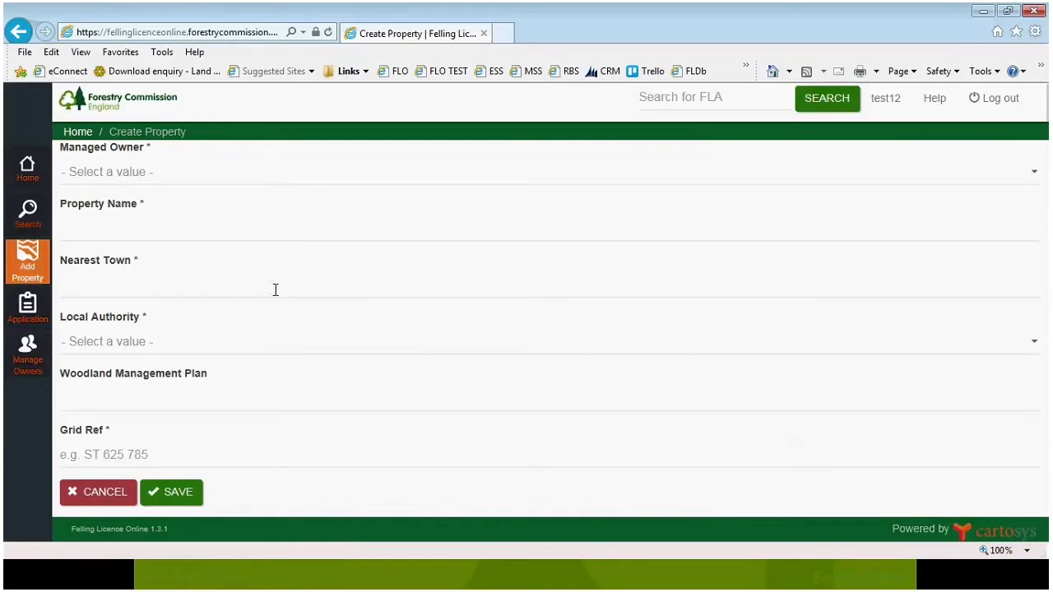
mouse_move(162, 165)
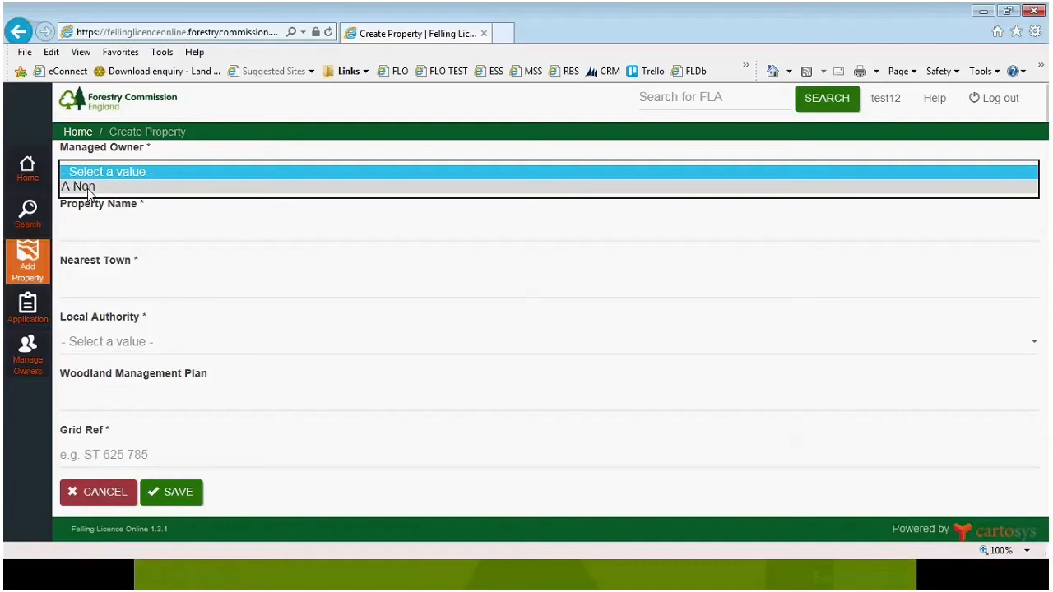
- Save property Manor Hall for A Non, Bristol City Council, grid reference ST625758
left_click(79, 191)
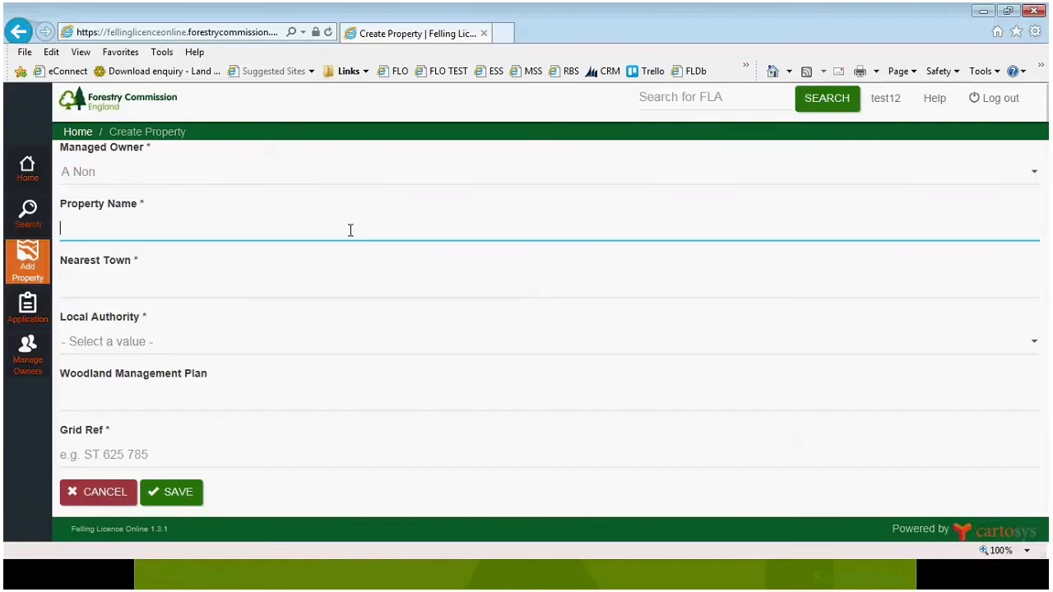
type("Bristol")
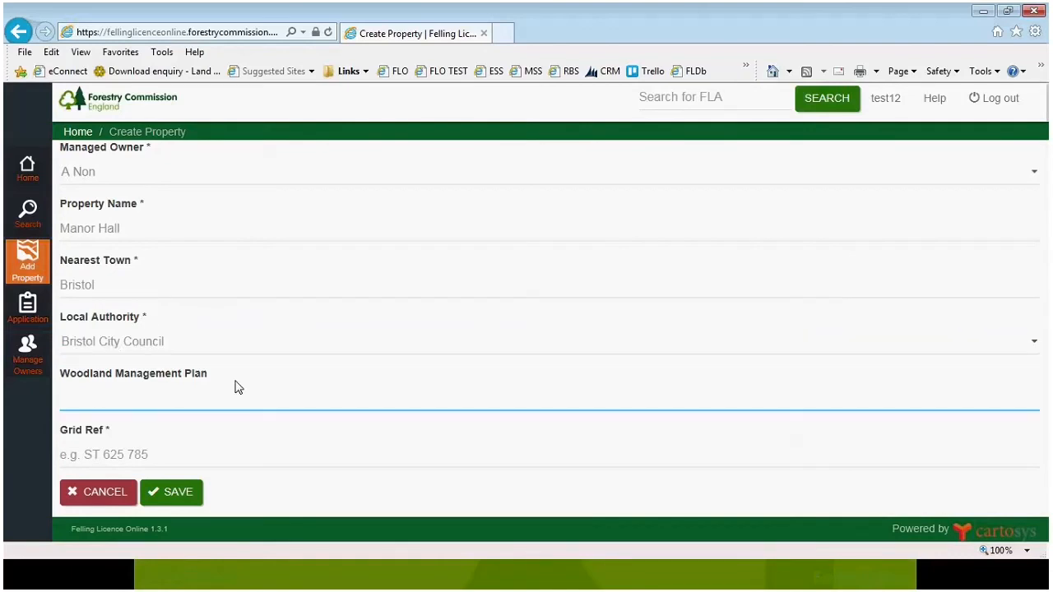
left_click(110, 397)
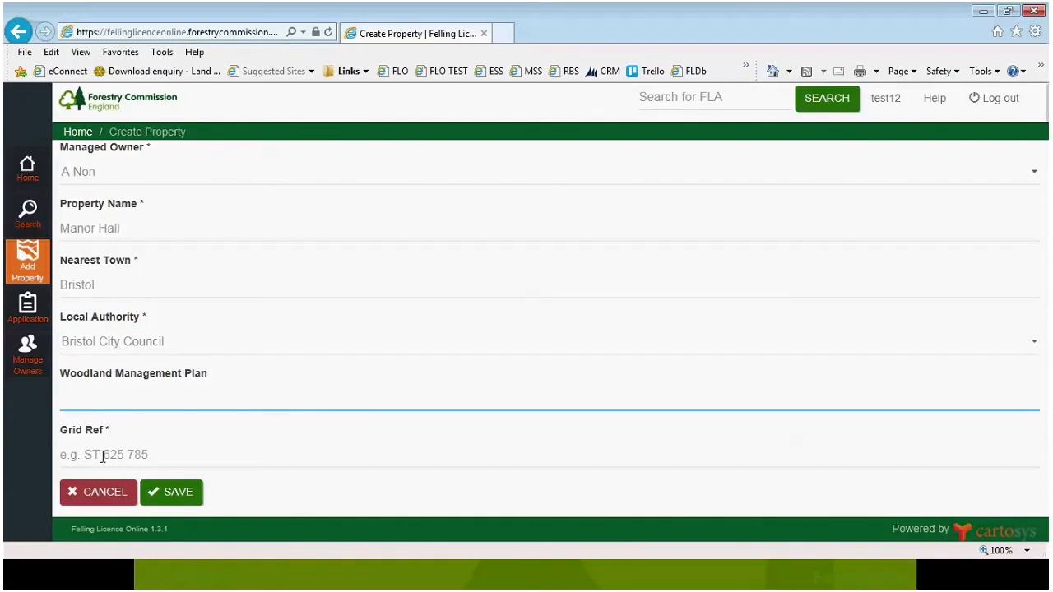
type("ST625758")
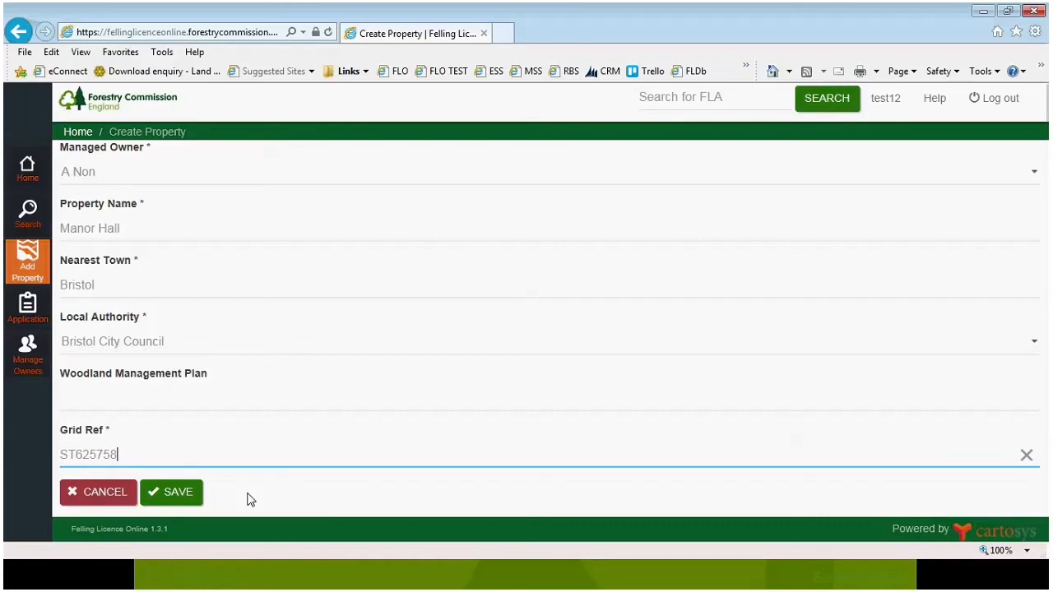
left_click(171, 491)
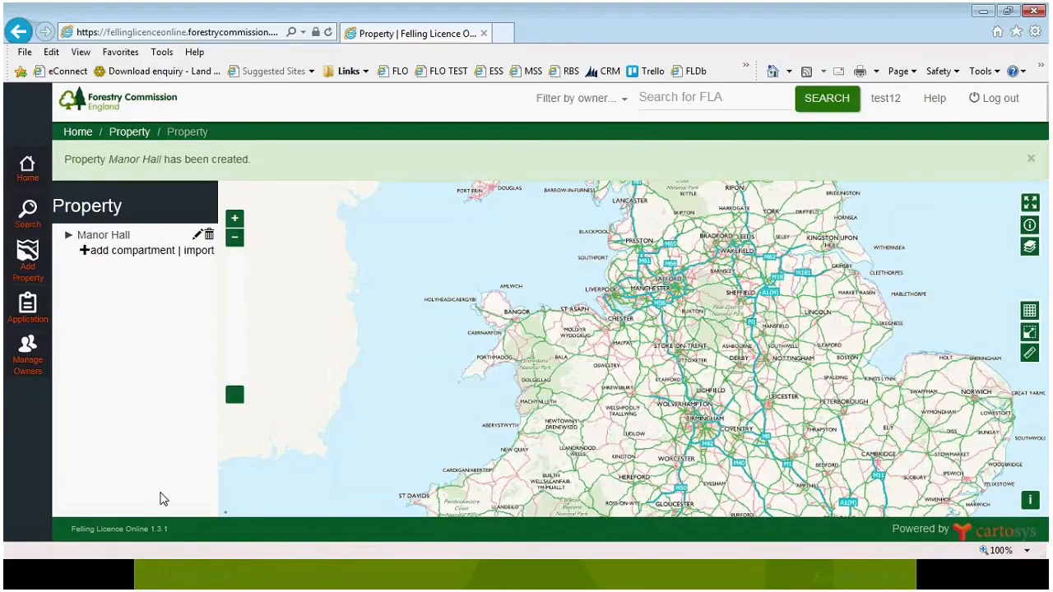